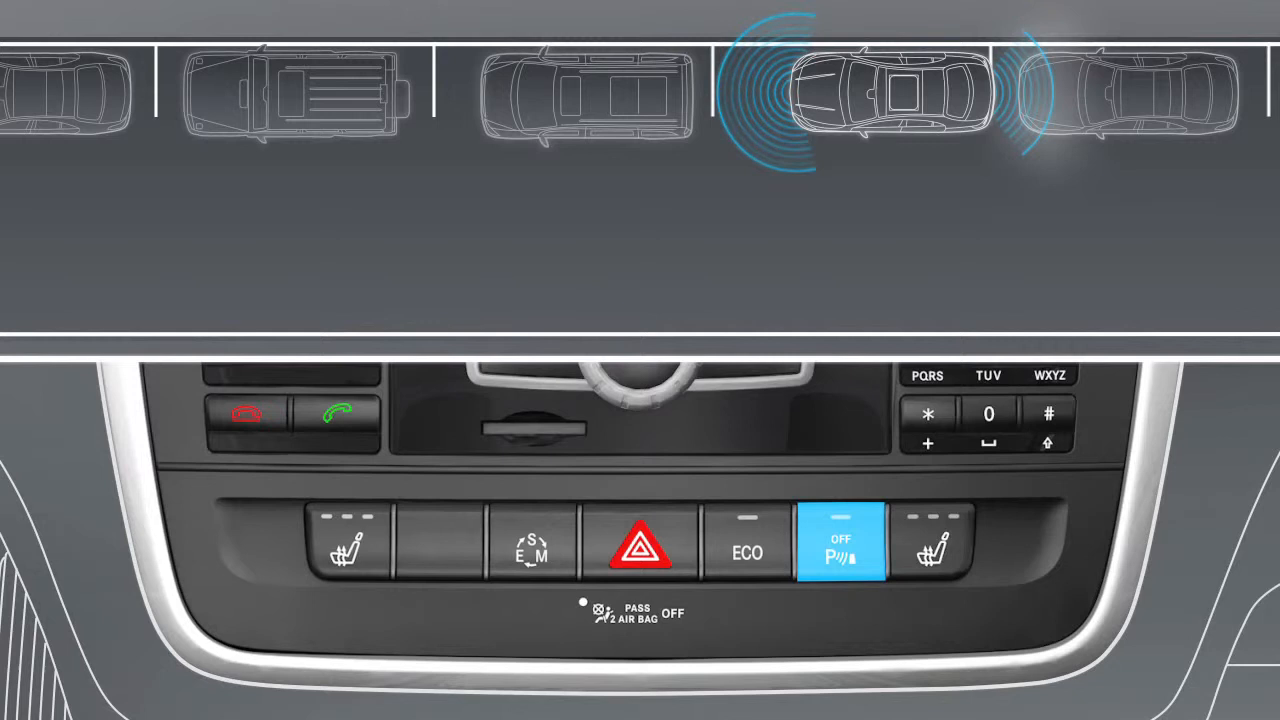
click(840, 544)
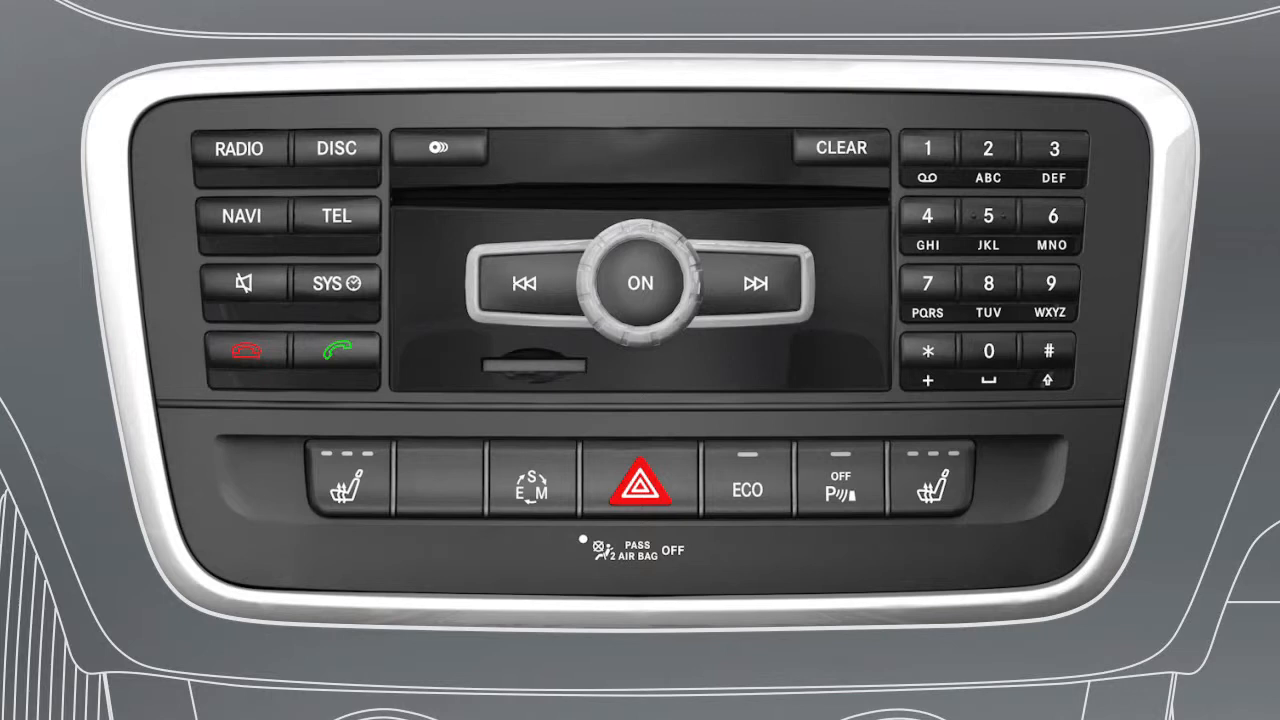
click(840, 482)
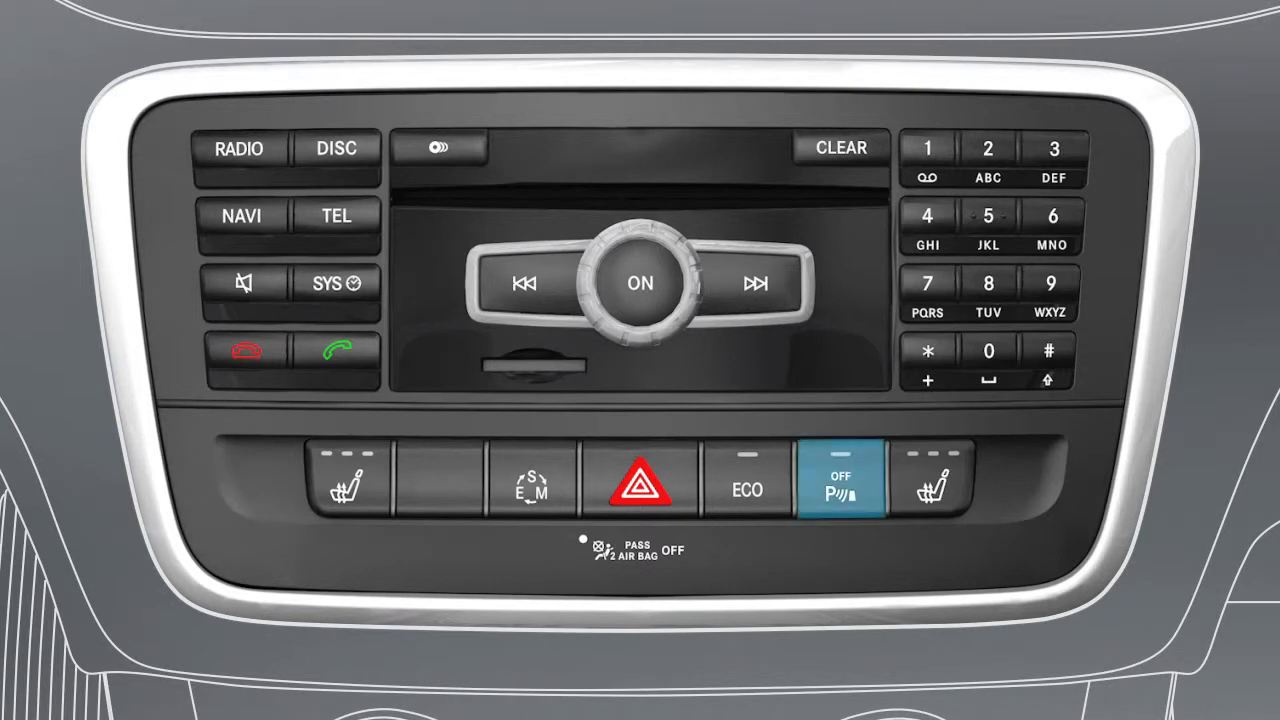
click(840, 478)
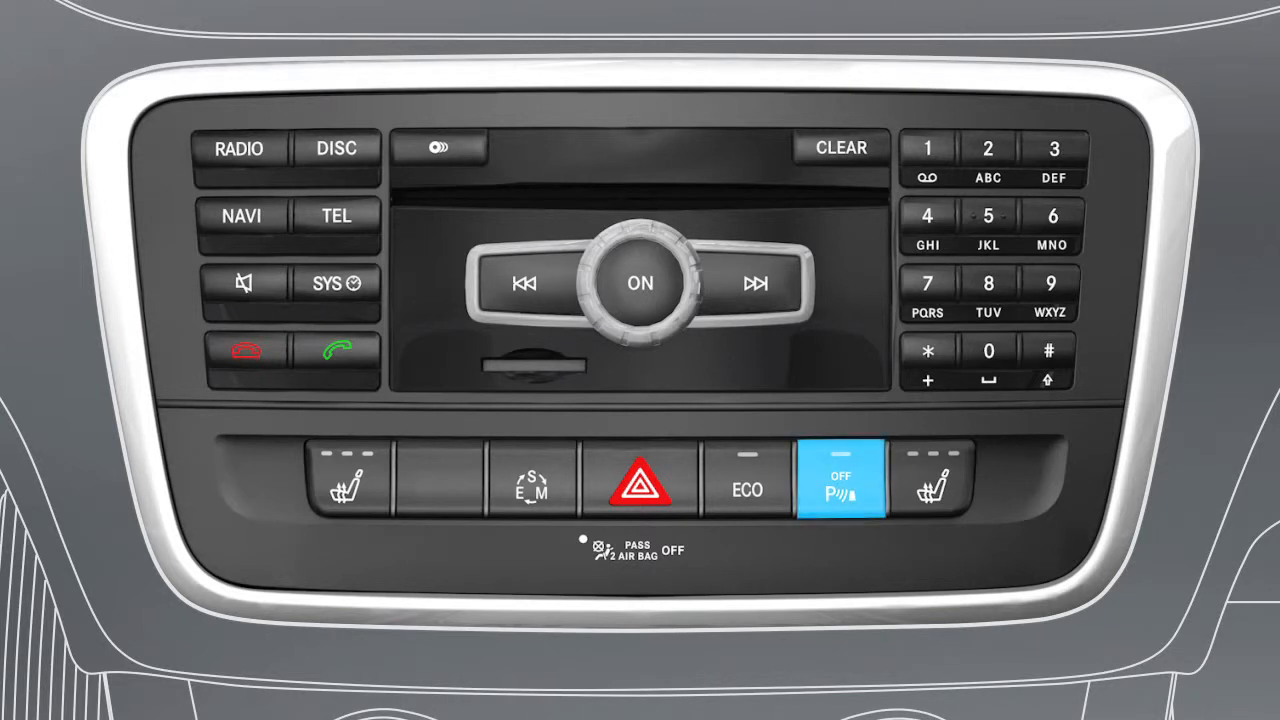
click(840, 480)
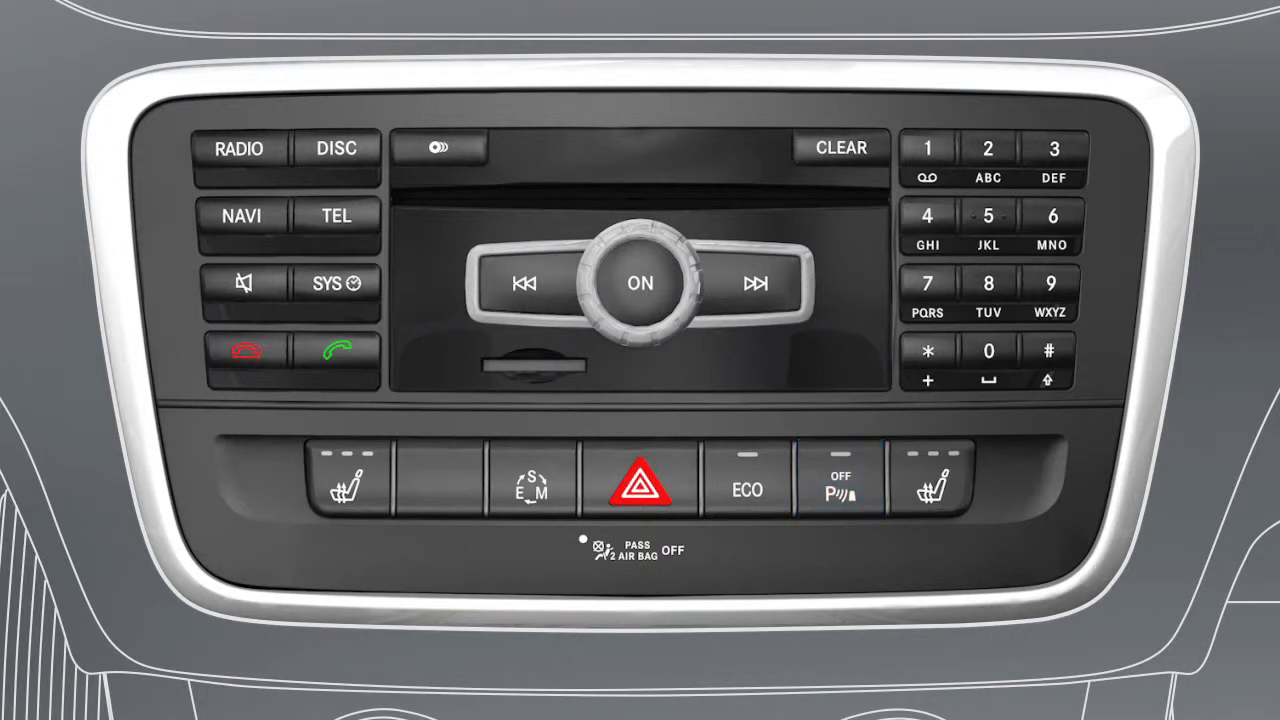